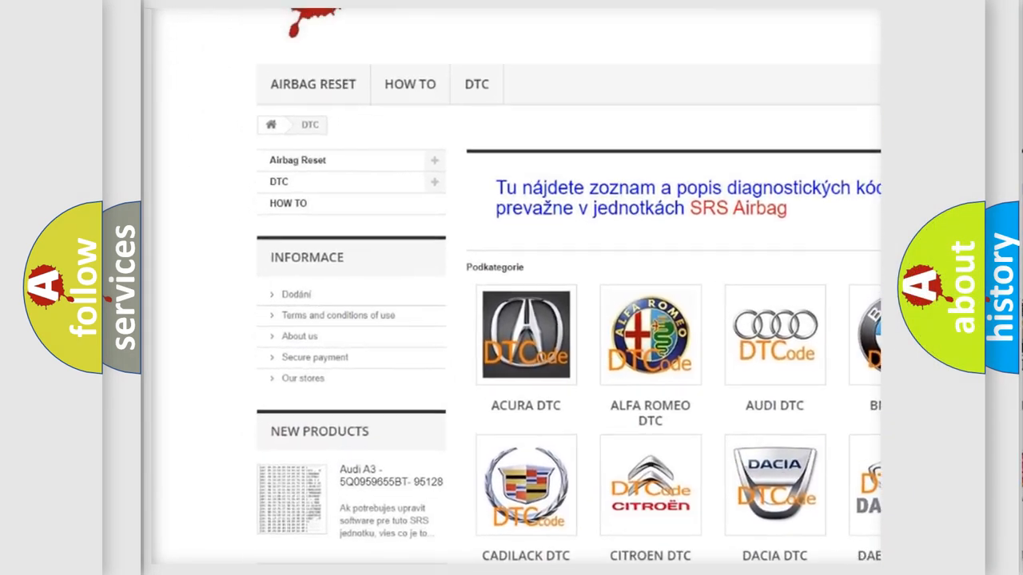
# - Scroll down the DTC page past the brand categories into the trouble-code listing table
pyautogui.scroll(-3)
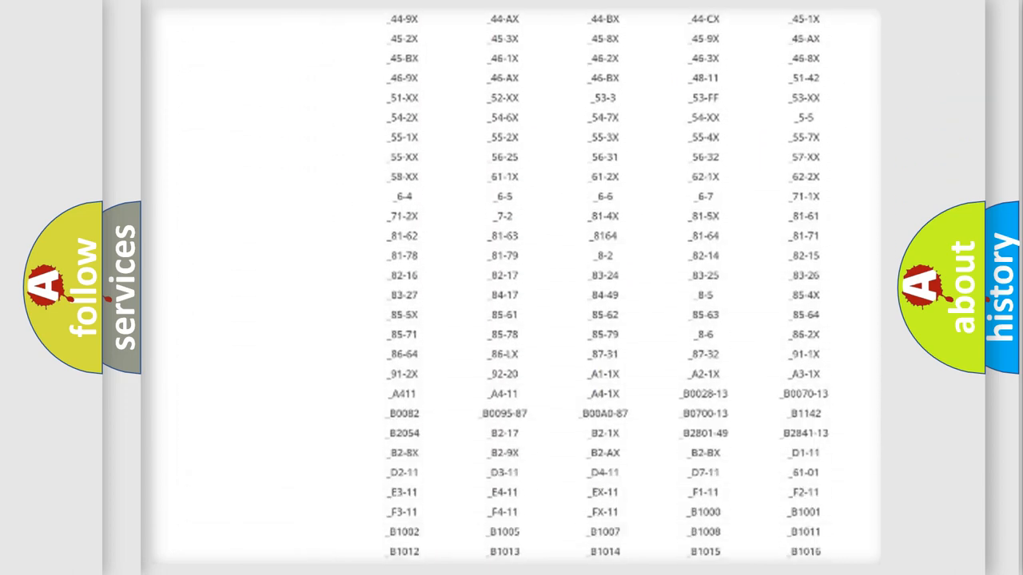
pyautogui.scroll(-3)
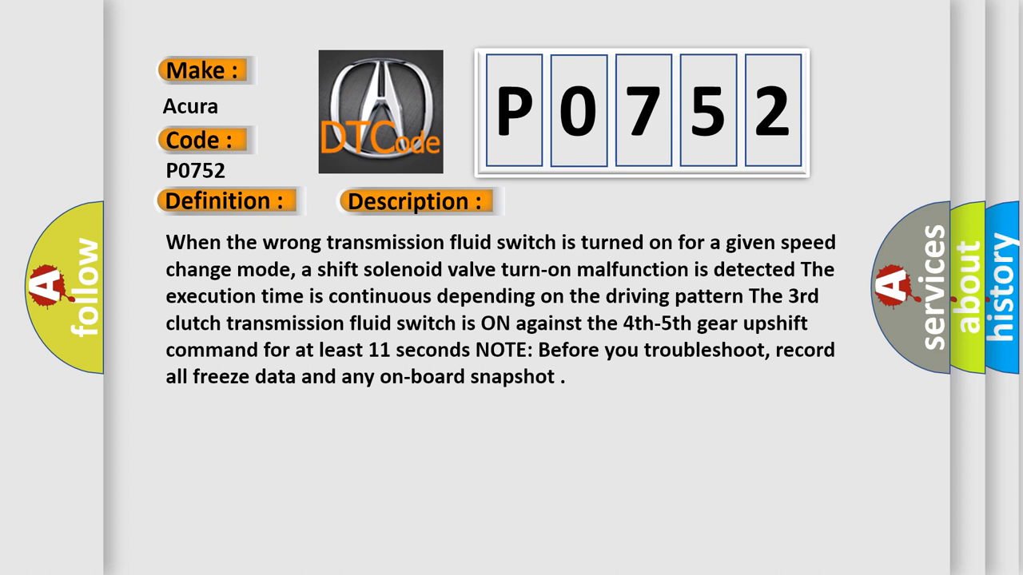
# - Reveal the Cause section for P0752: low or dirty transmission fluid
pyautogui.click(588, 201)
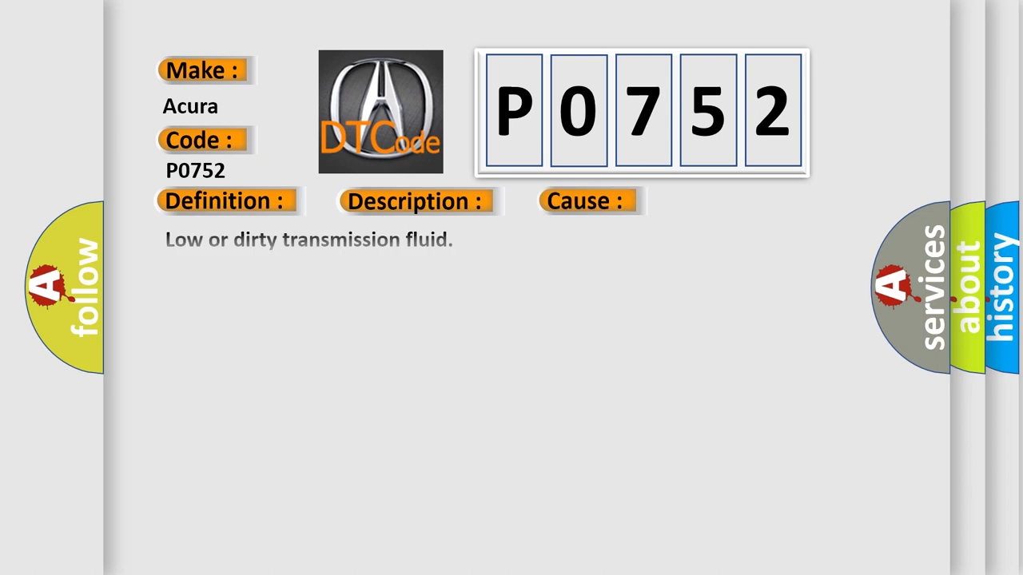